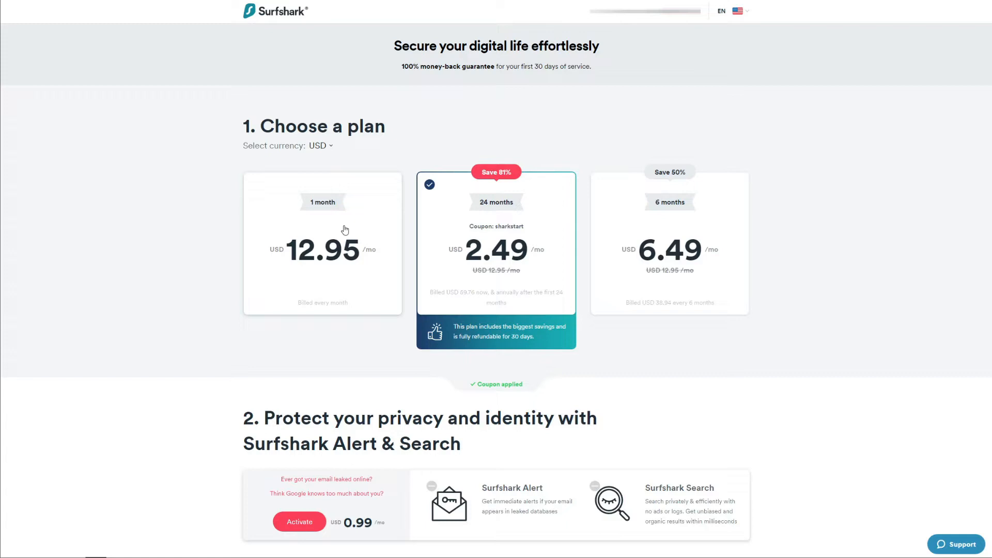
{"action": "mouse_move", "coordinate": [921, 183]}
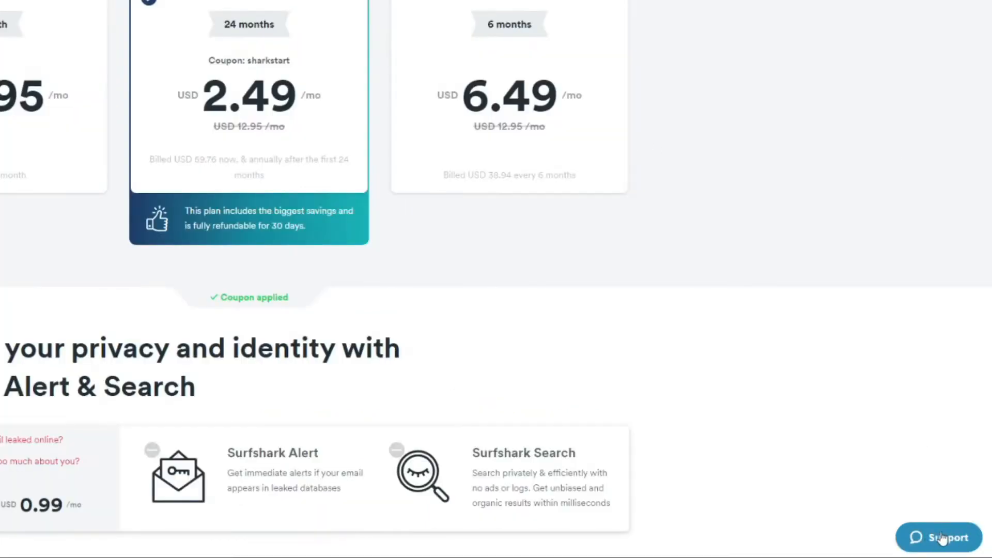
- Open the live-chat support form over the pricing checkout page
{"action": "left_click", "coordinate": [944, 538]}
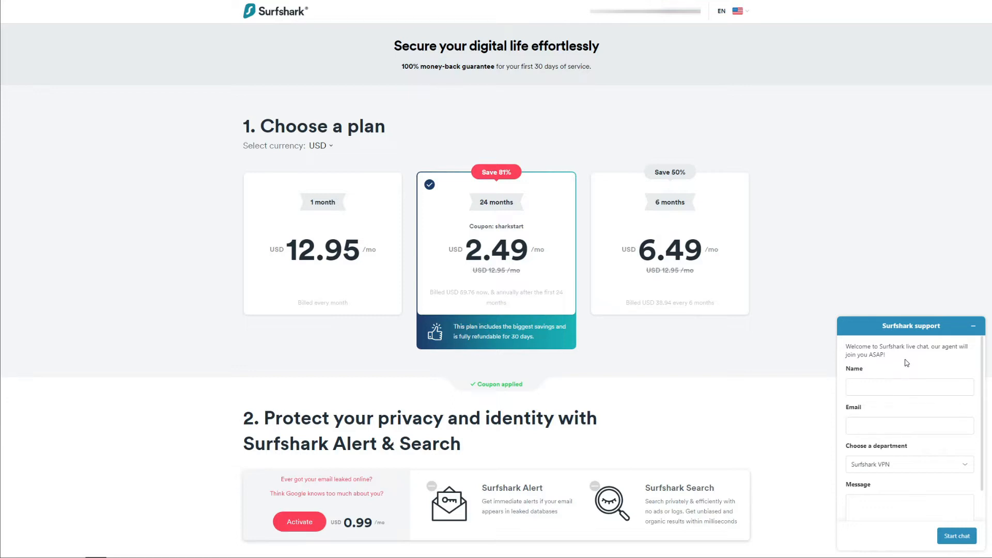
- Scroll the checkout page showing the 24-month plan at USD 2.49/mo with the sharkstart coupon
{"action": "scroll", "scroll_direction": "down", "scroll_amount": 3}
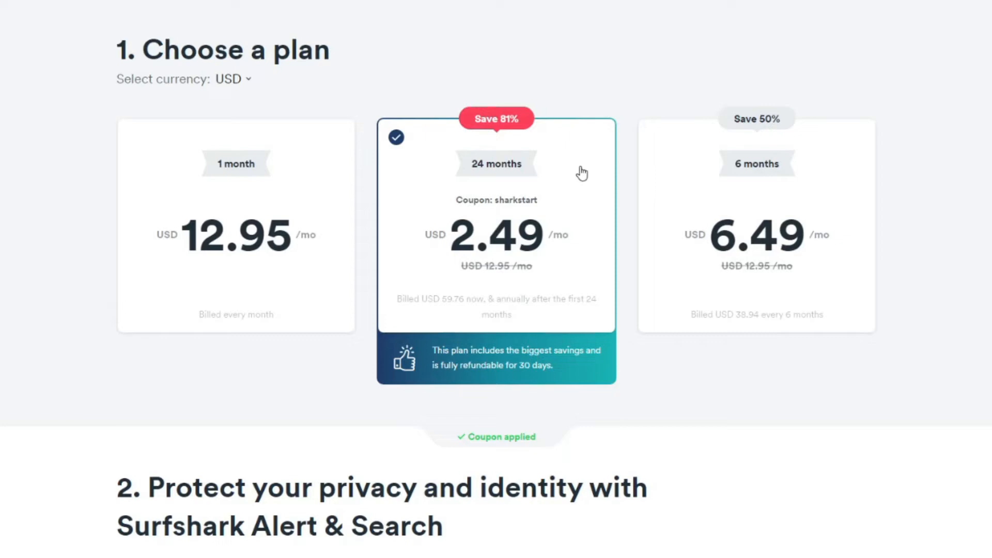
{"action": "mouse_move", "coordinate": [575, 218]}
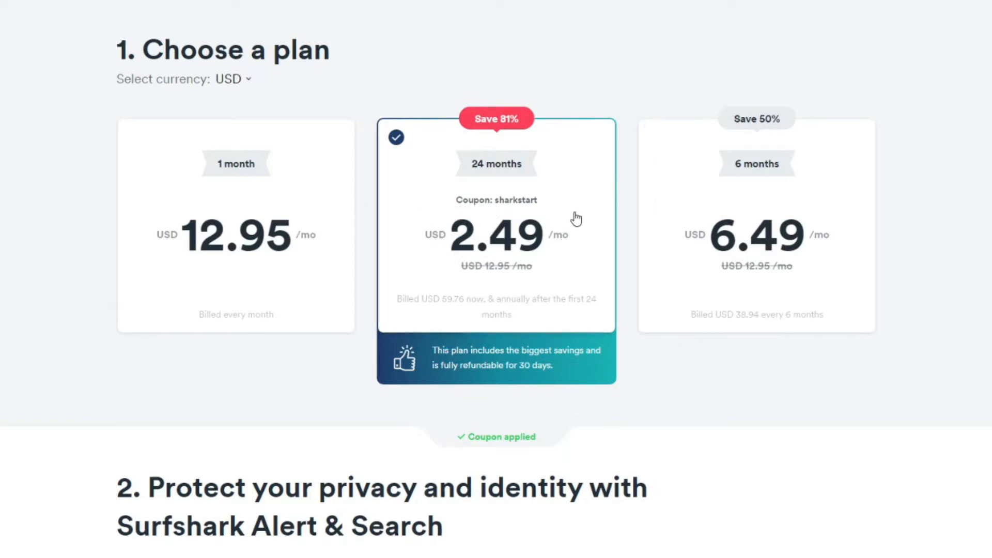
{"action": "mouse_move", "coordinate": [496, 130]}
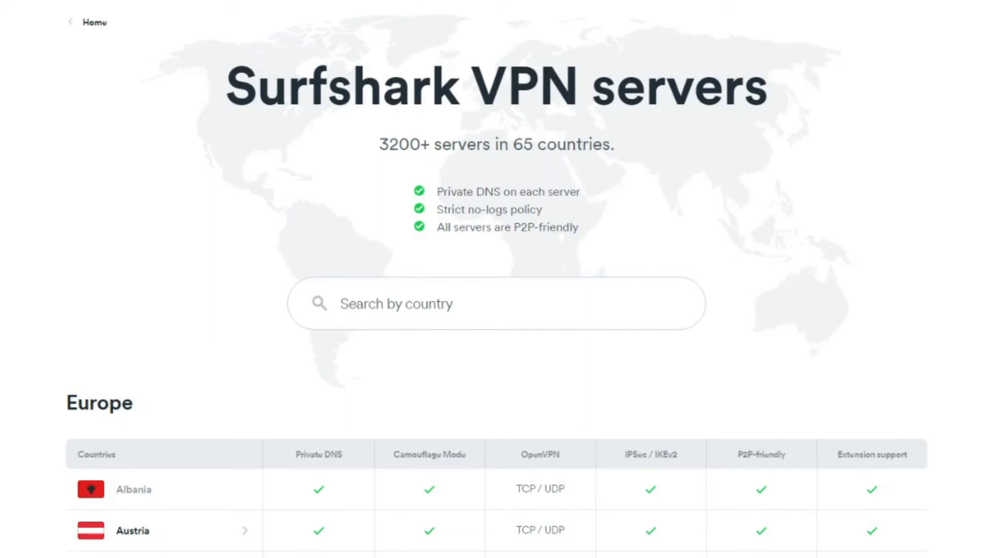
- Scroll past the feature comparison table to the 24/7 expert support section
{"action": "scroll", "scroll_direction": "down", "scroll_amount": 3}
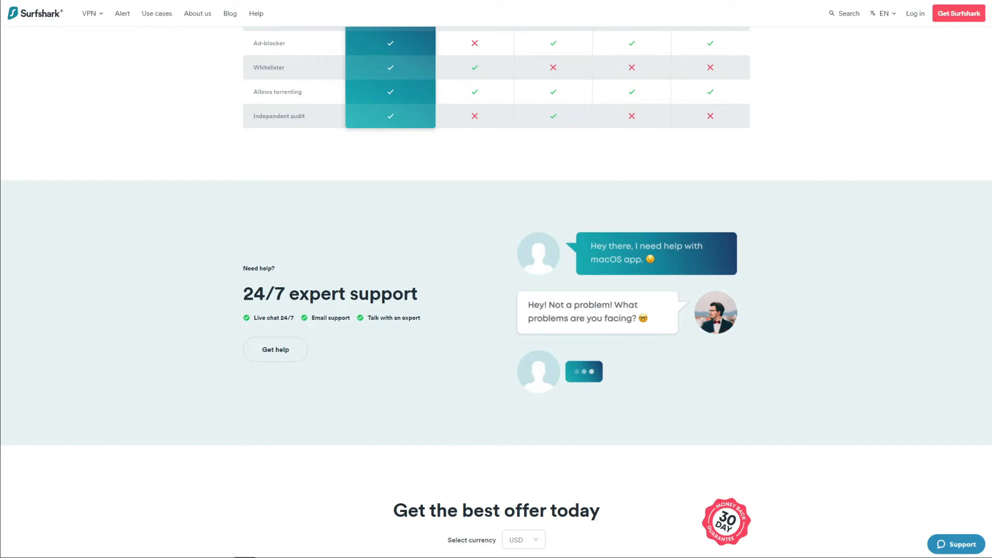
- Bring up the security features grid: no-logs policy, Kill Switch, Private DNS, Camouflage Mode, MultiHop
{"action": "left_click", "coordinate": [958, 544]}
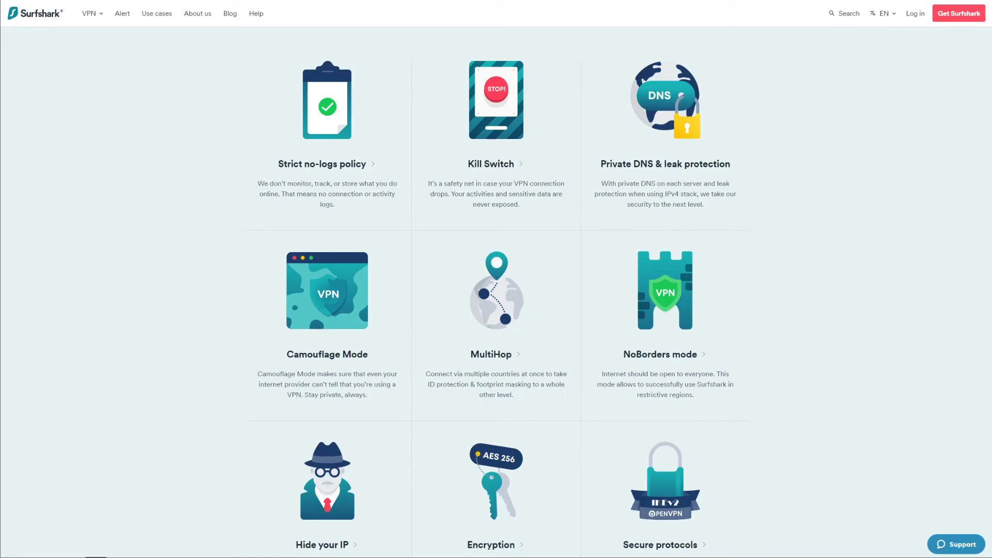
- Reach the Download Surfshark VPN page with Windows, Mac and Linux desktop apps
{"action": "scroll", "scroll_direction": "down", "scroll_amount": 3}
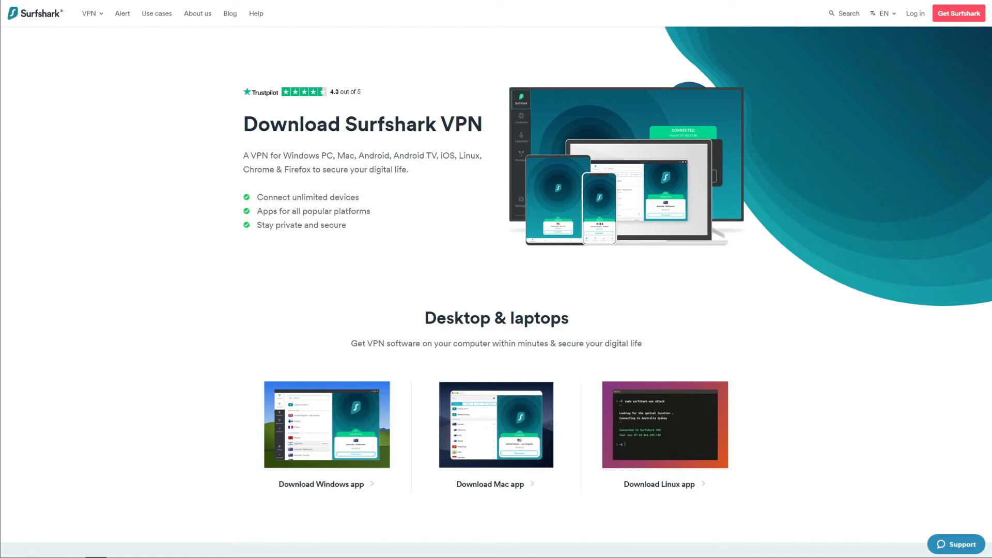
{"action": "mouse_move", "coordinate": [870, 268]}
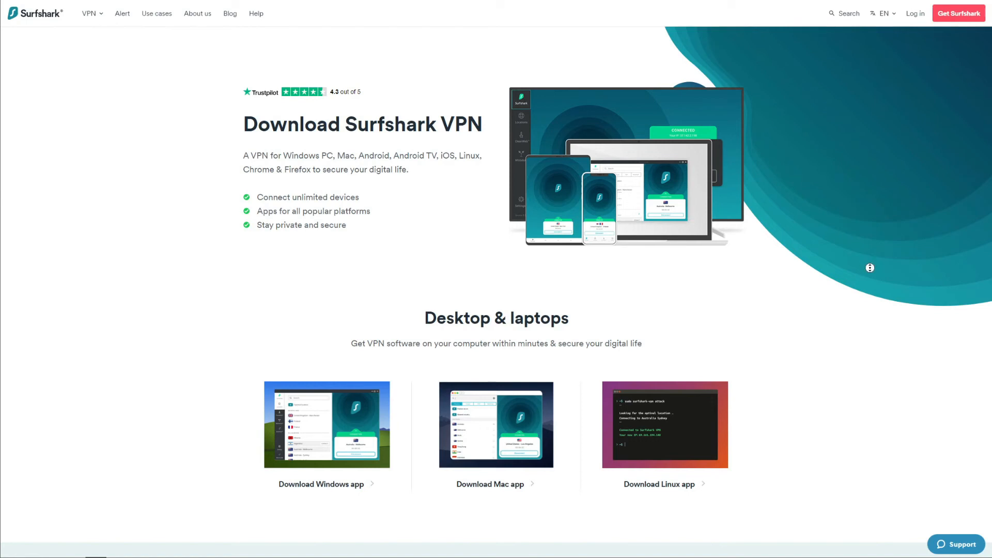
- Scroll past Phones & tablets and Browsers to the Smart TVs and gaming console download sections
{"action": "scroll", "scroll_direction": "down", "scroll_amount": 3}
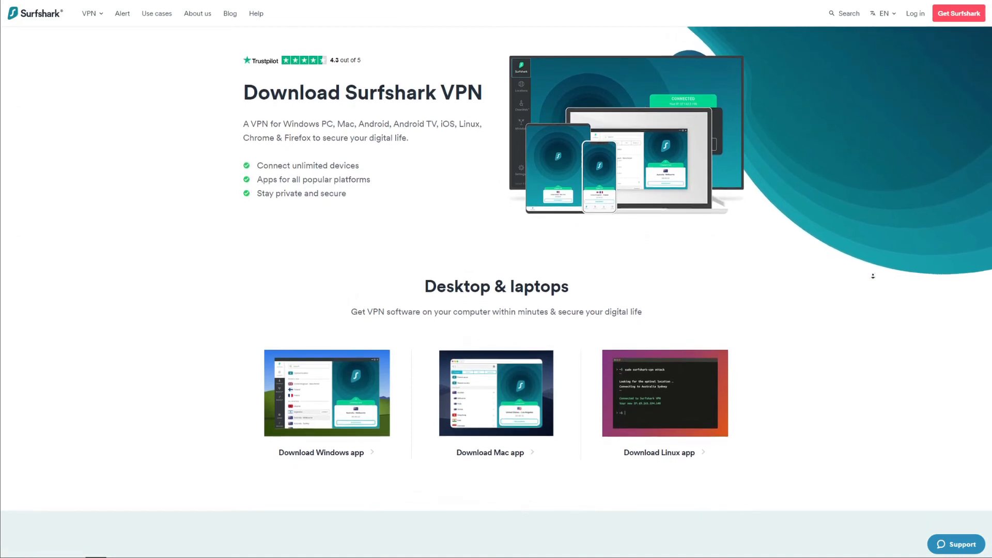
{"action": "scroll", "scroll_direction": "down", "scroll_amount": 3}
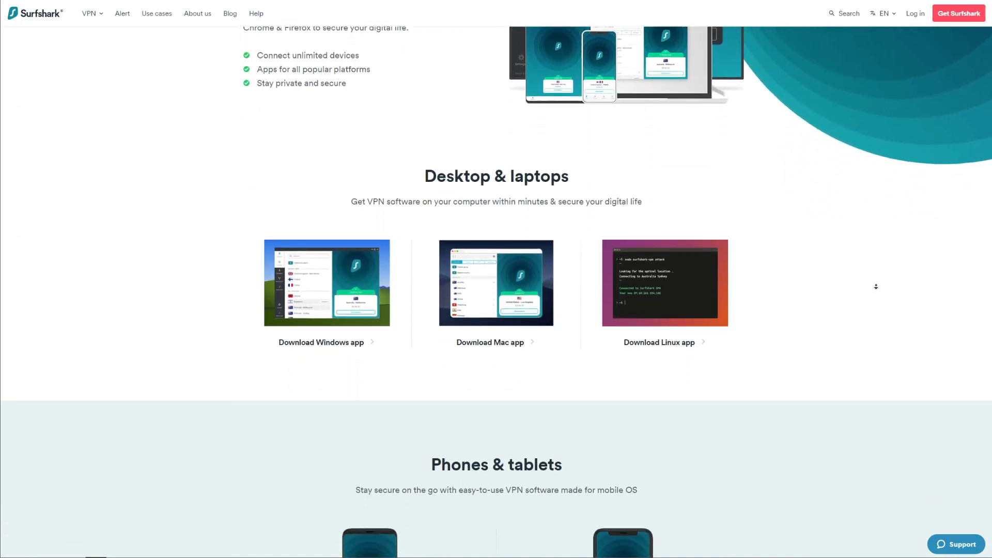
{"action": "scroll", "scroll_direction": "down", "scroll_amount": 3}
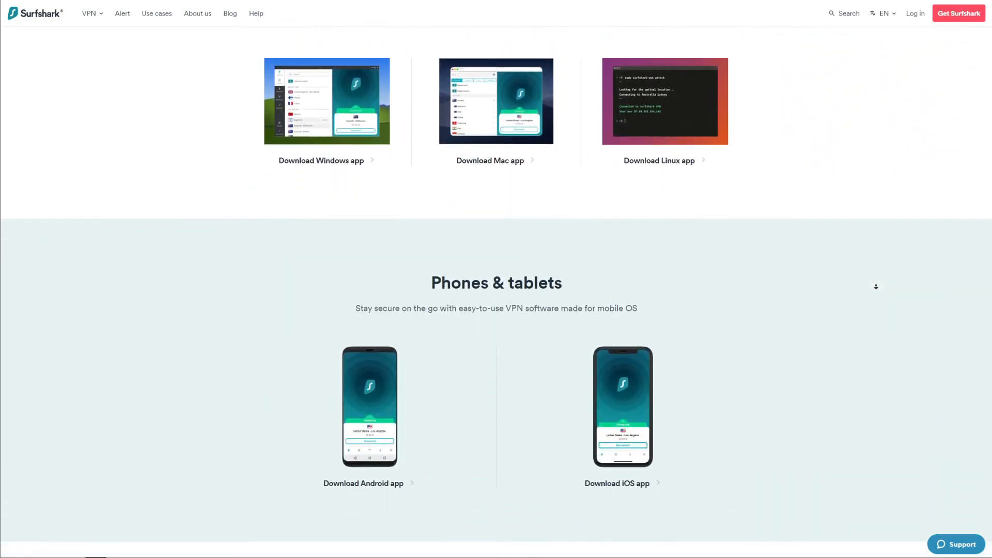
{"action": "scroll", "scroll_direction": "down", "scroll_amount": 3}
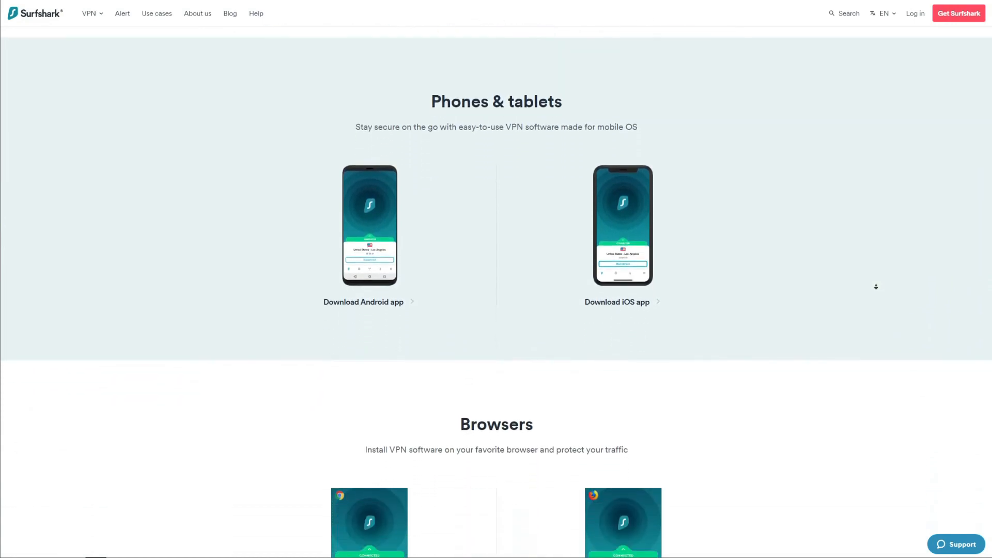
{"action": "scroll", "scroll_direction": "down", "scroll_amount": 3}
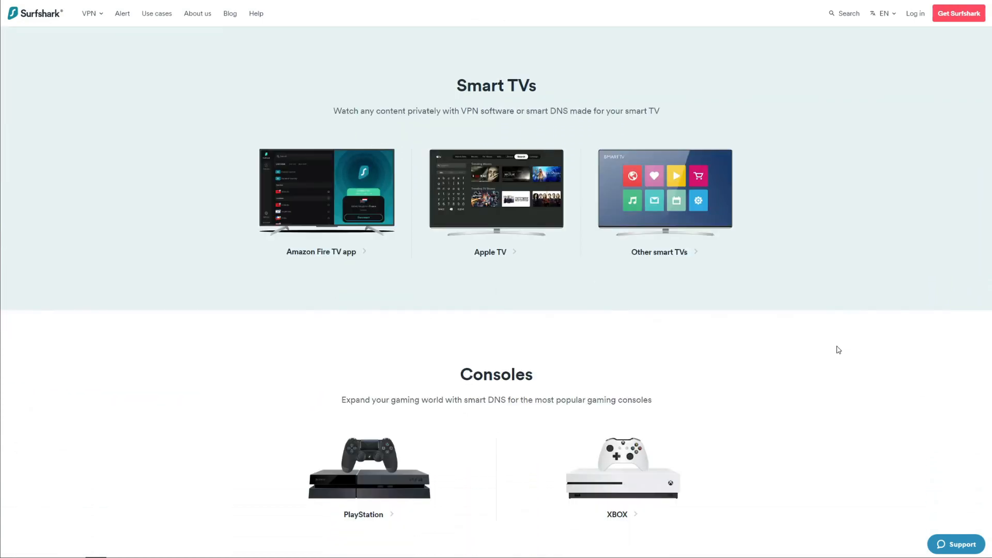